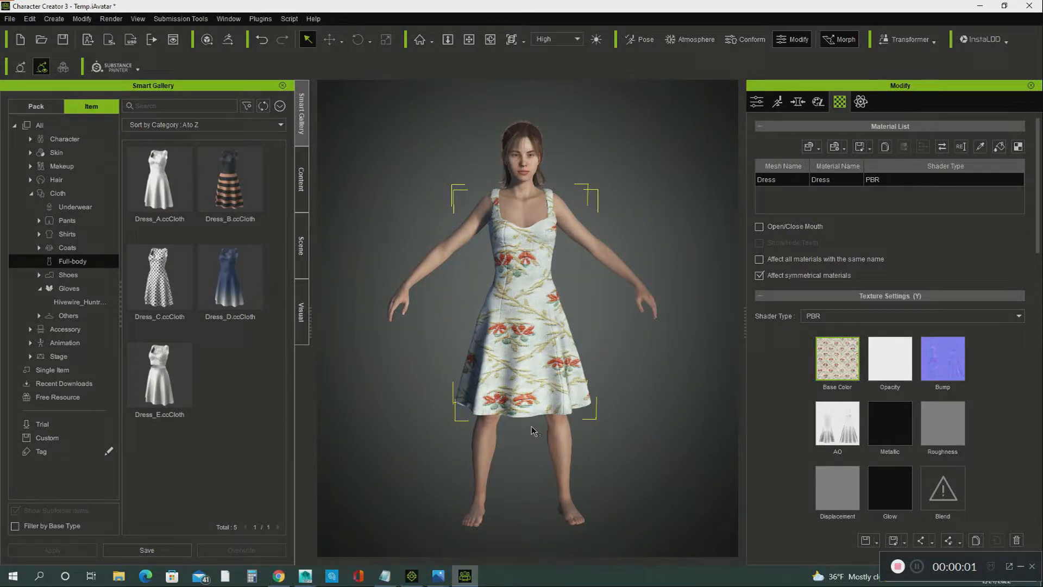
mouse_move(523, 436)
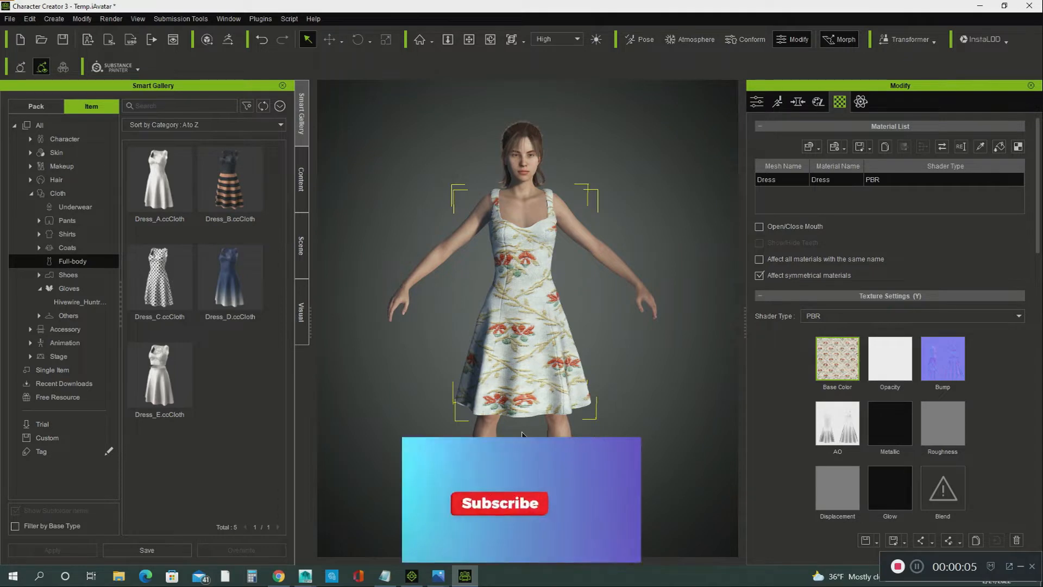
Check the installed plugins list, then list the 37 Hair items in the Smart Gallery.
left_click(499, 503)
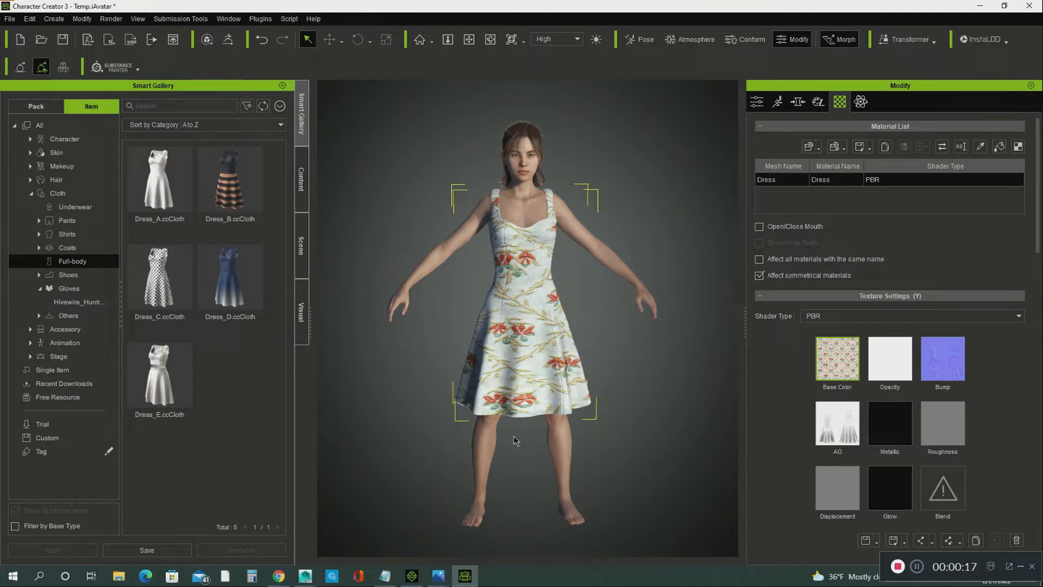
mouse_move(535, 342)
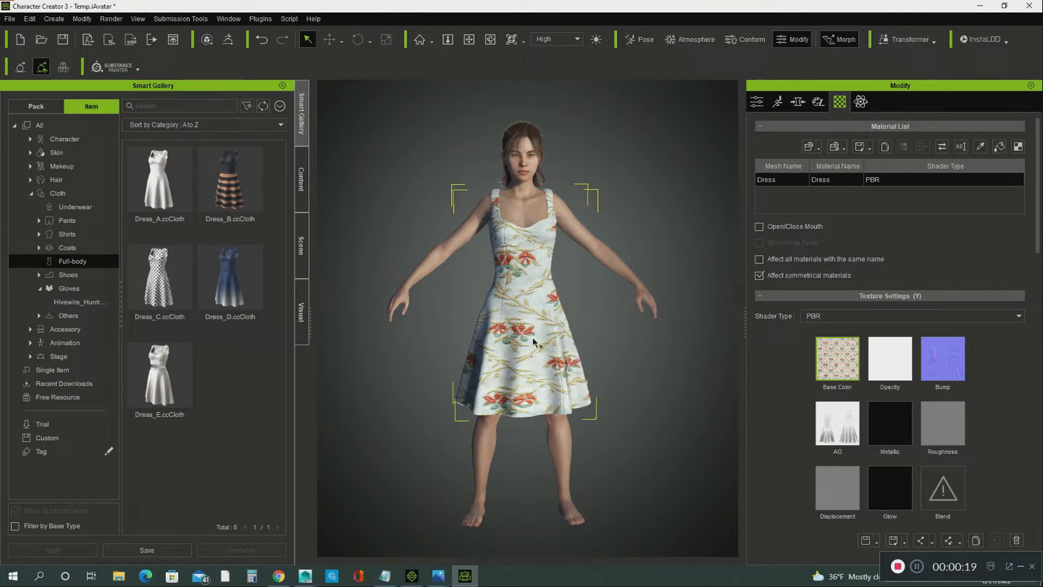
mouse_move(556, 278)
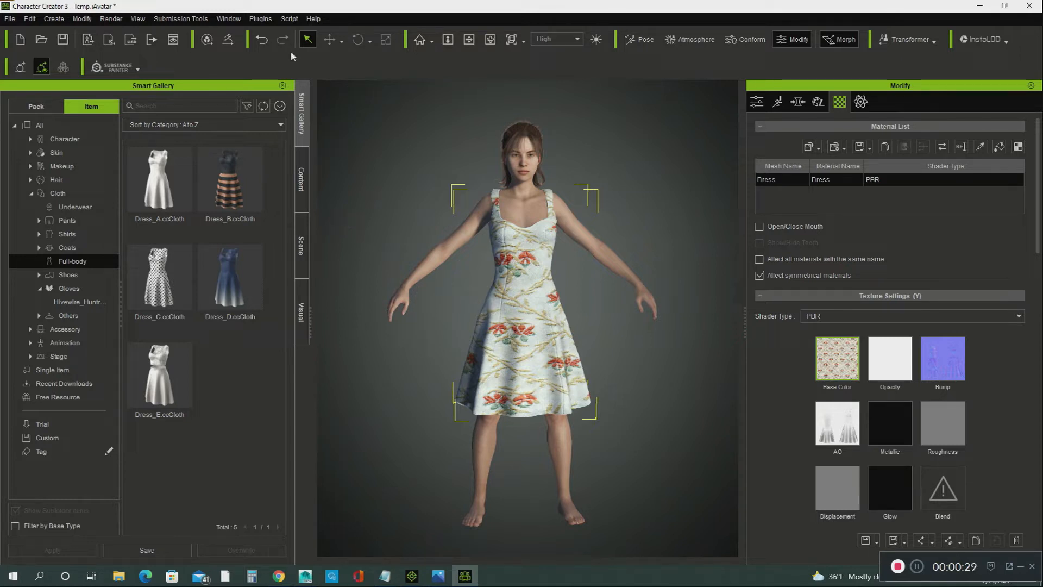
left_click(261, 19)
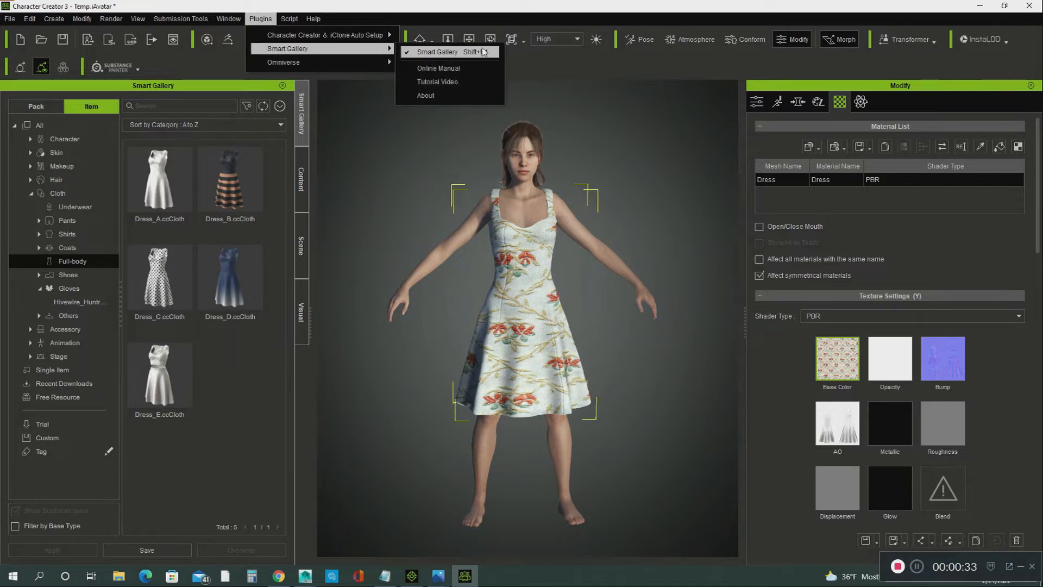
mouse_move(238, 225)
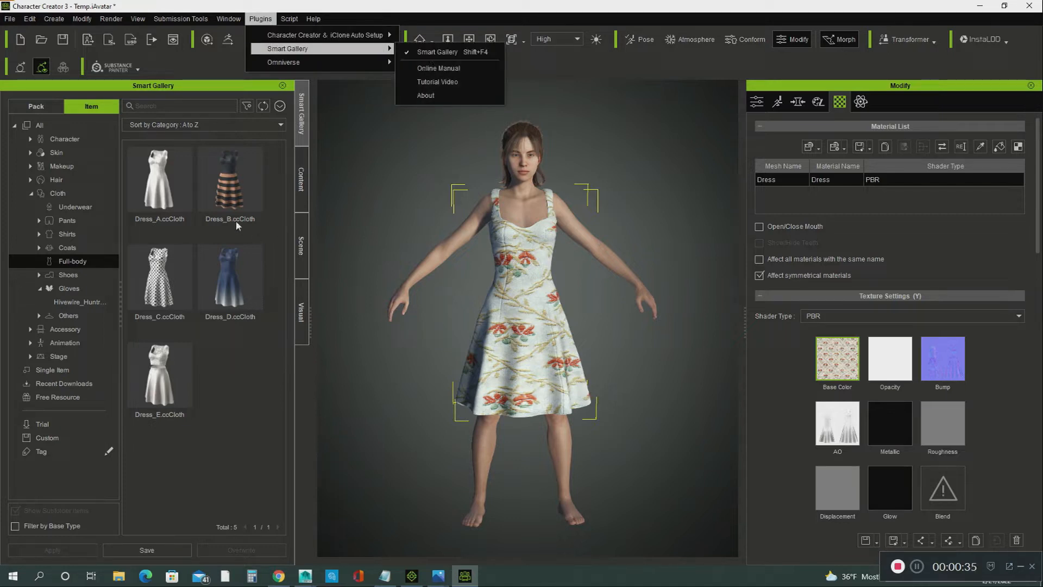
mouse_move(220, 239)
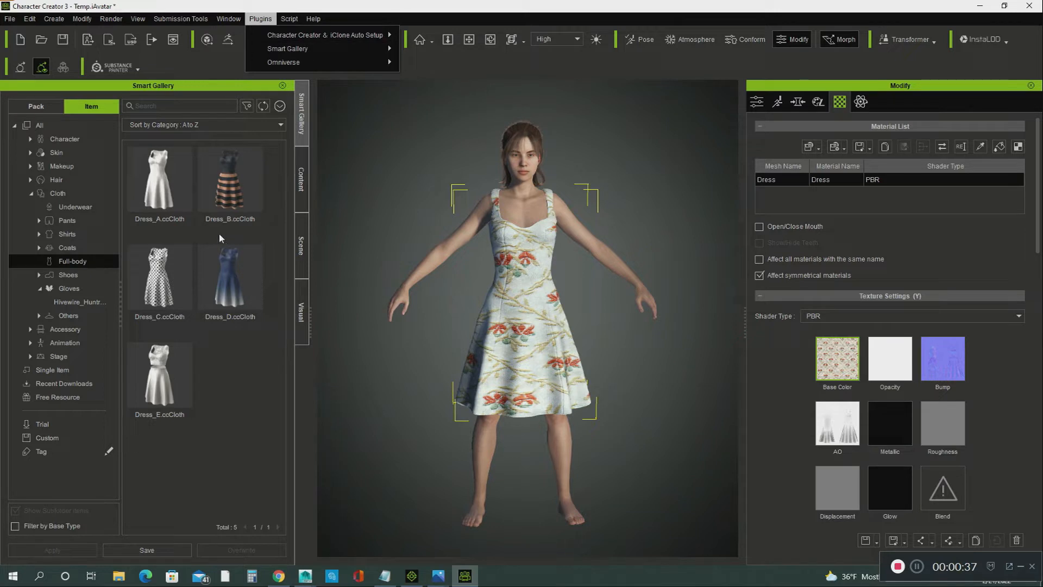
mouse_move(207, 252)
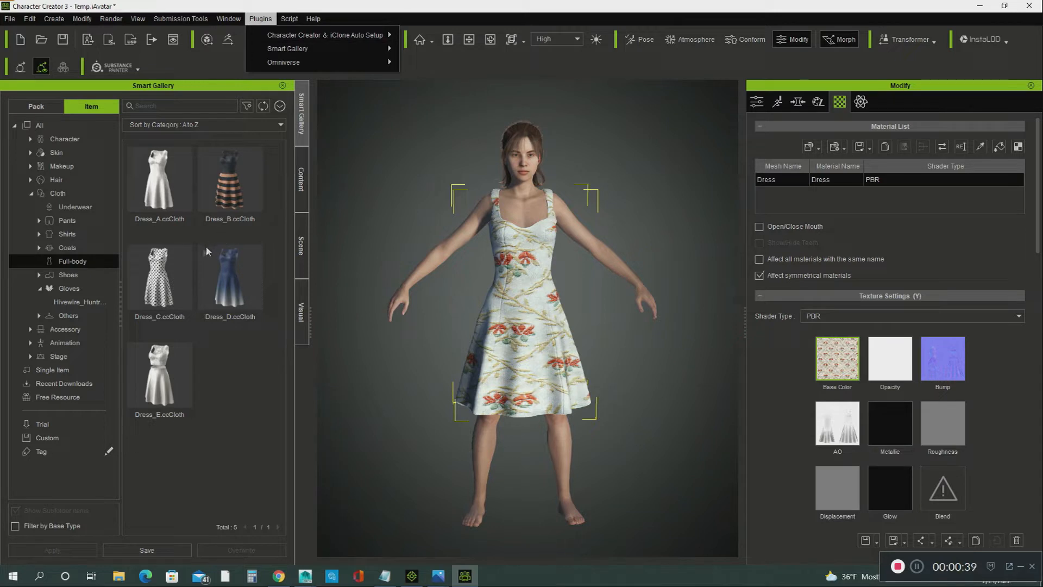
mouse_move(109, 291)
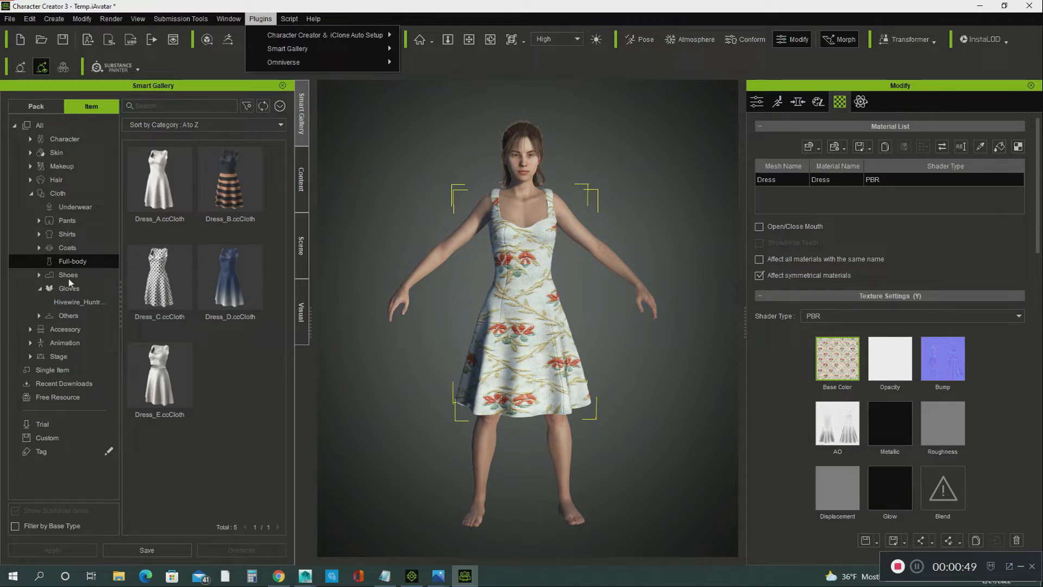
mouse_move(263, 193)
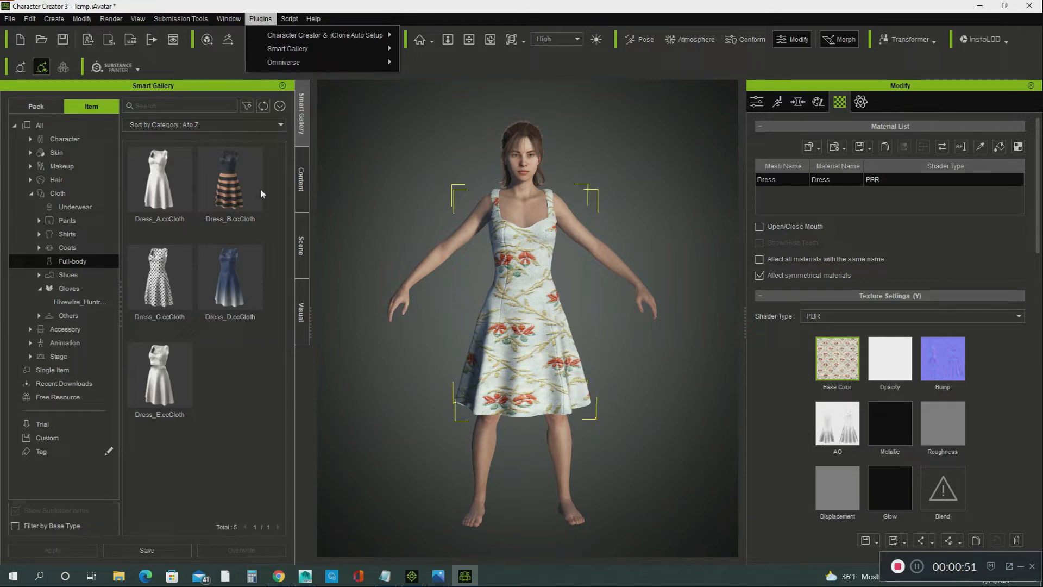
left_click(417, 114)
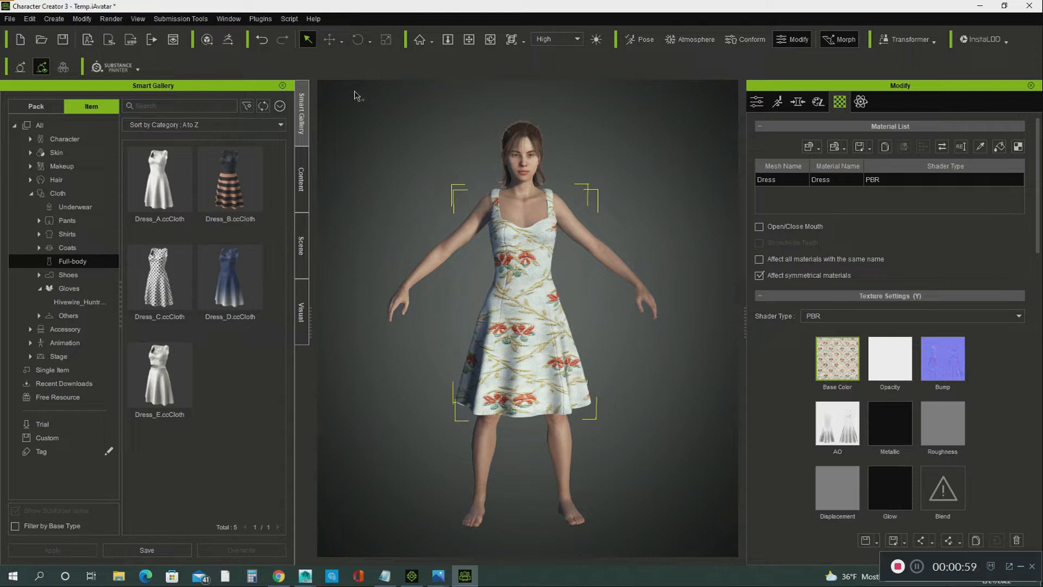
mouse_move(320, 114)
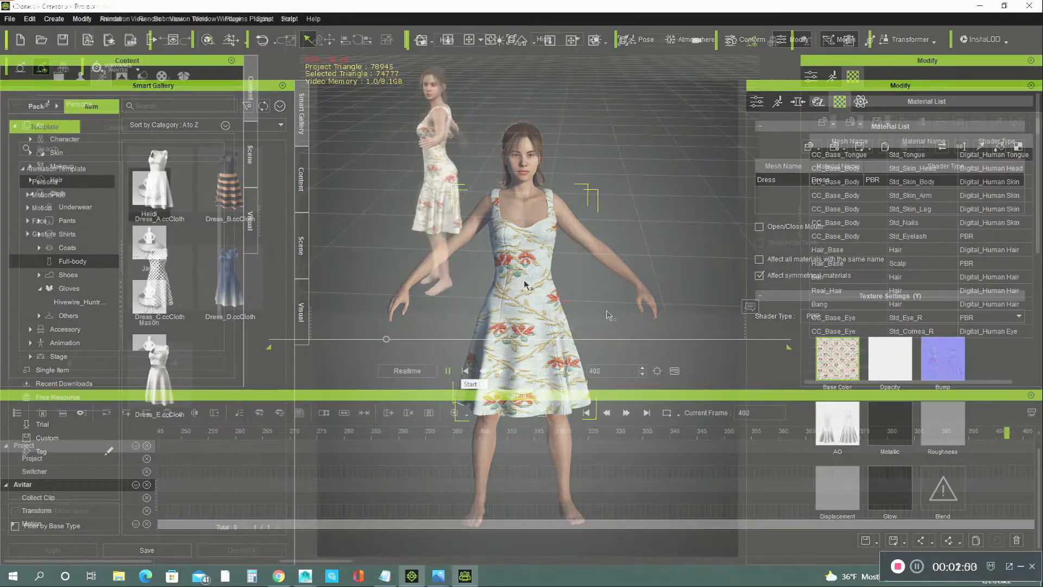
left_click(448, 370)
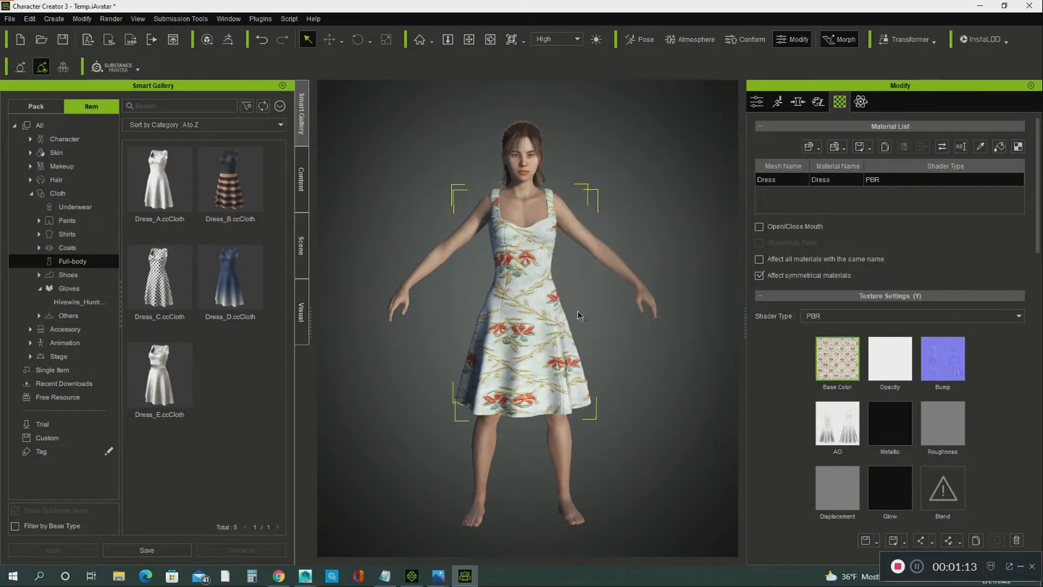
mouse_move(485, 287)
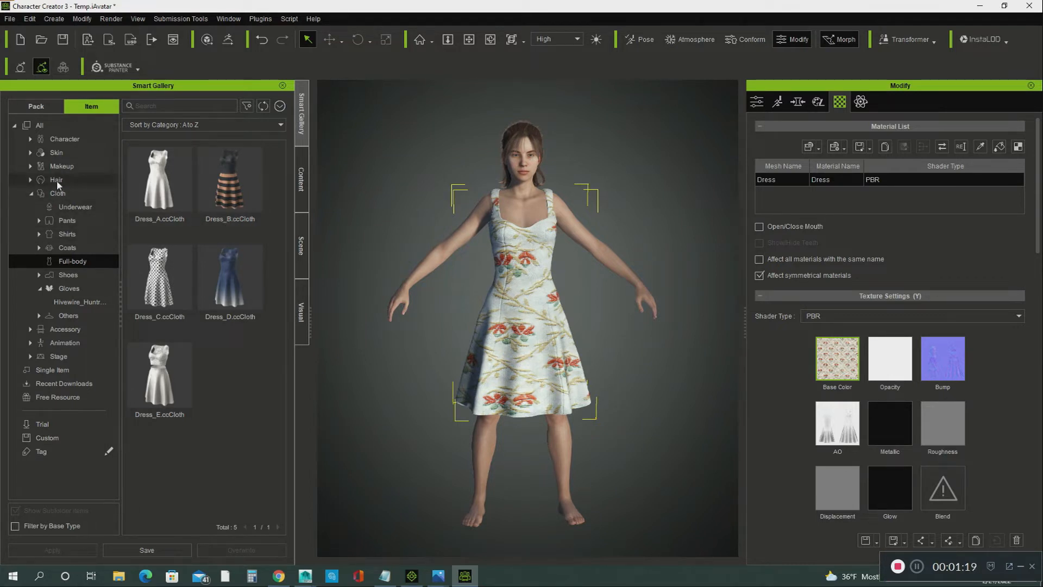
left_click(54, 179)
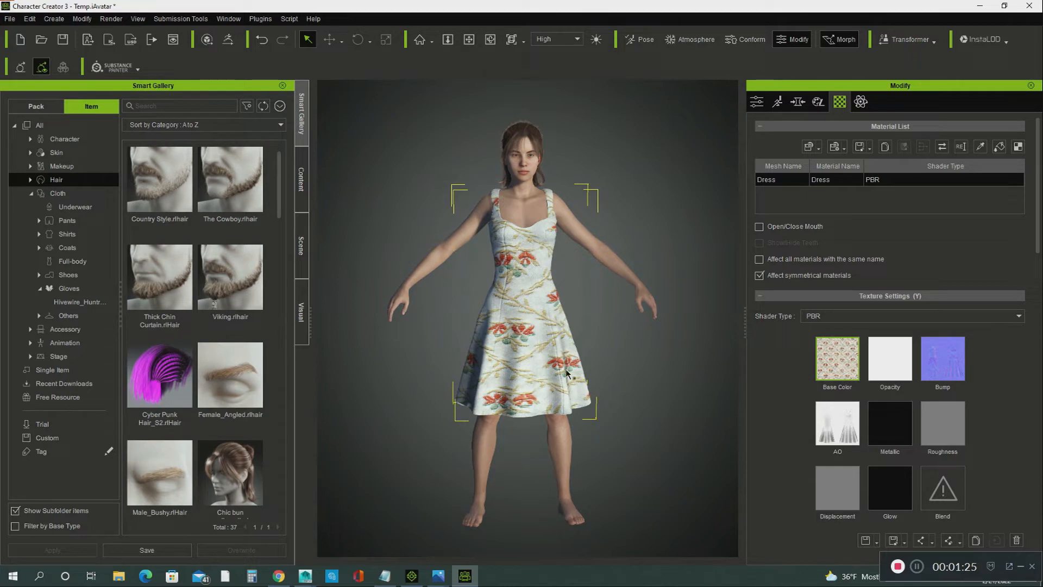
mouse_move(570, 375)
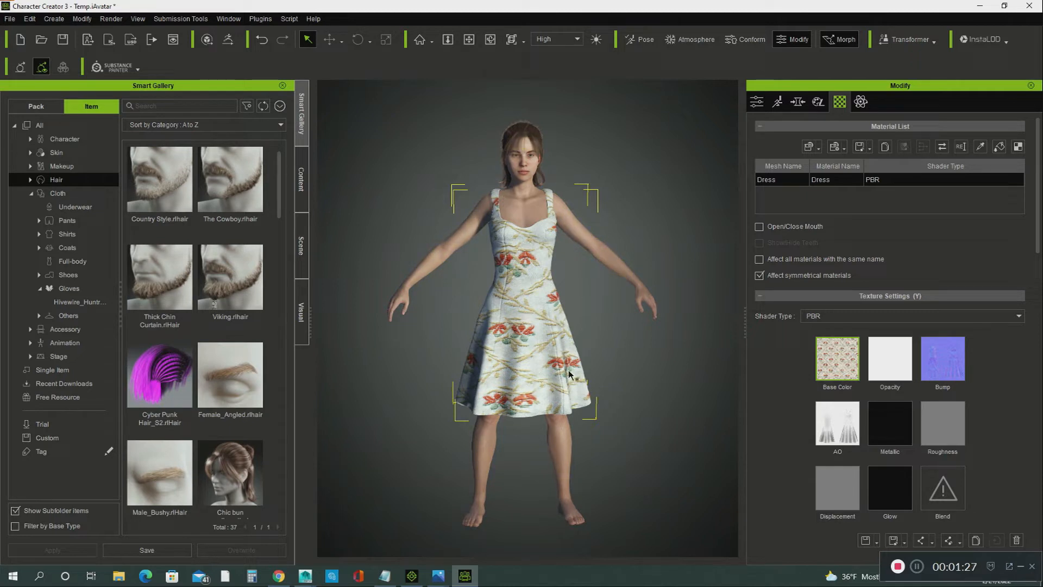
mouse_move(544, 228)
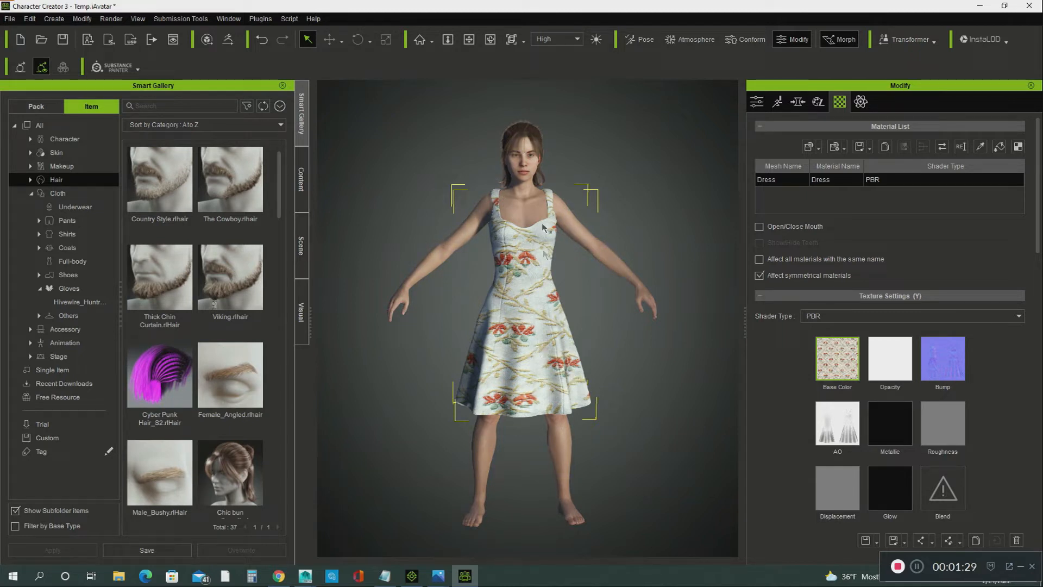
Send the floral-dressed character from Character Creator 3 to iClone 7 via File > Export.
left_click(8, 19)
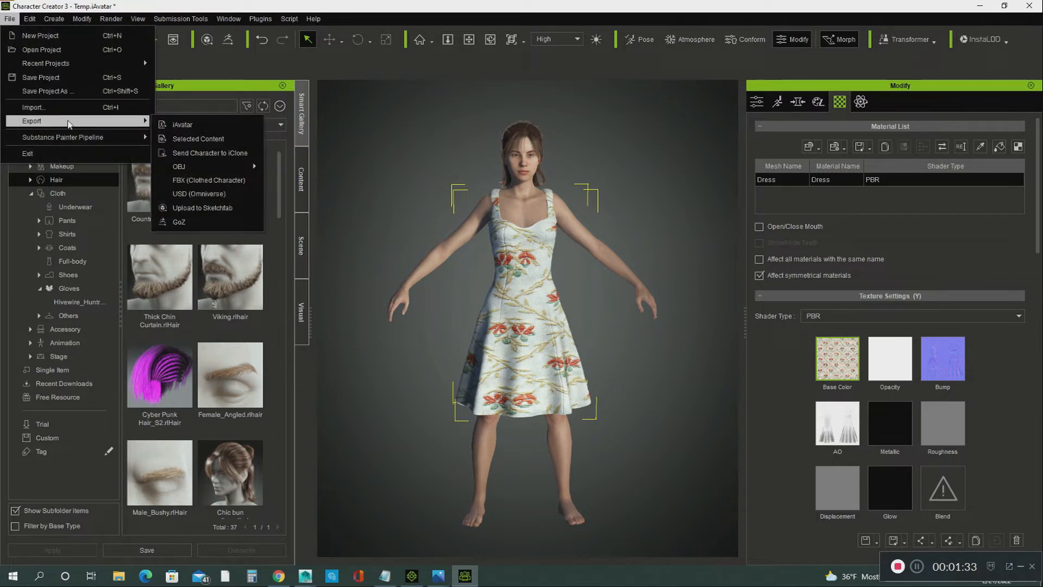
mouse_move(192, 182)
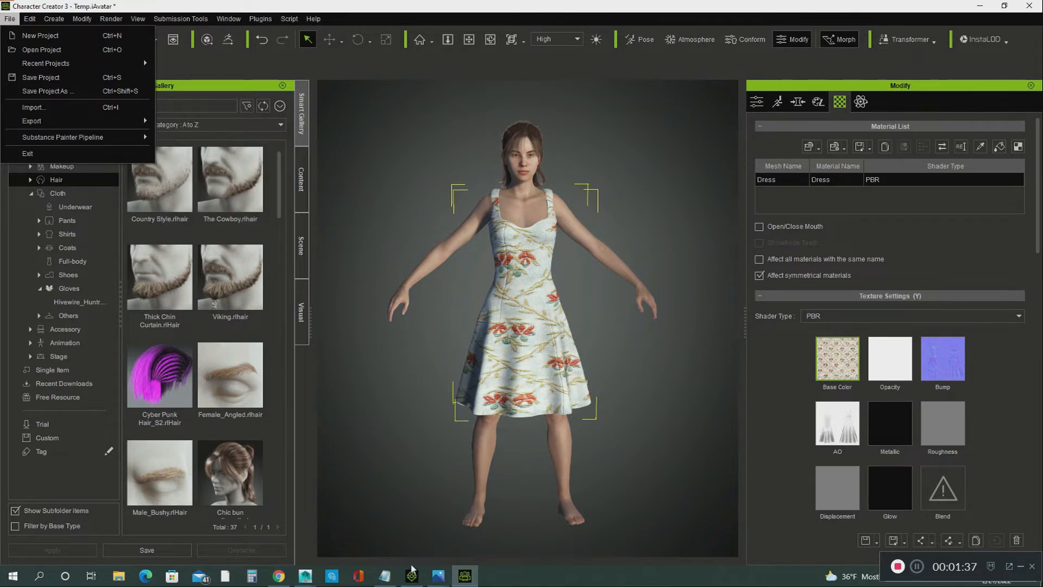
mouse_move(52, 114)
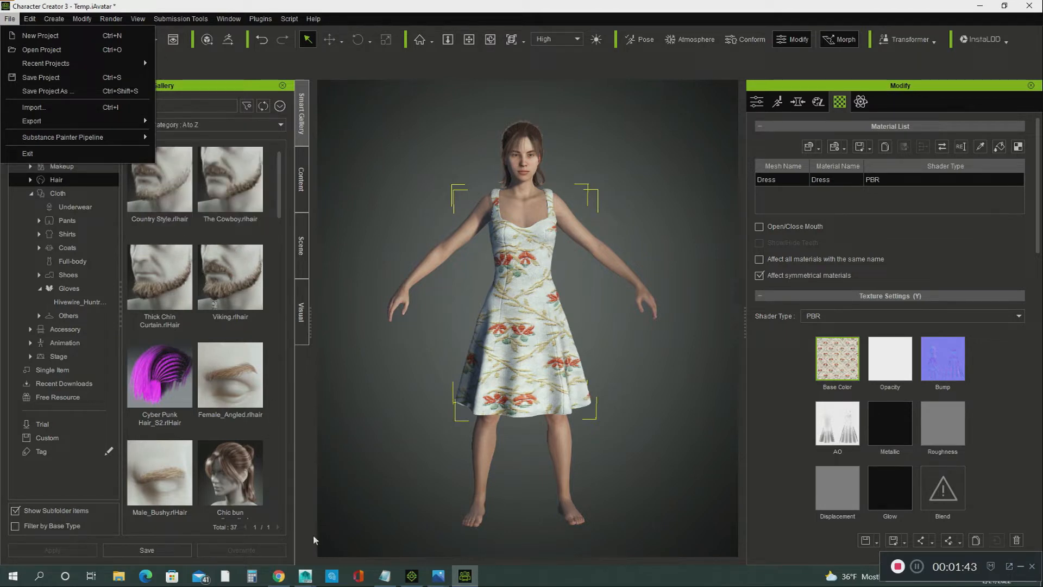
left_click(413, 575)
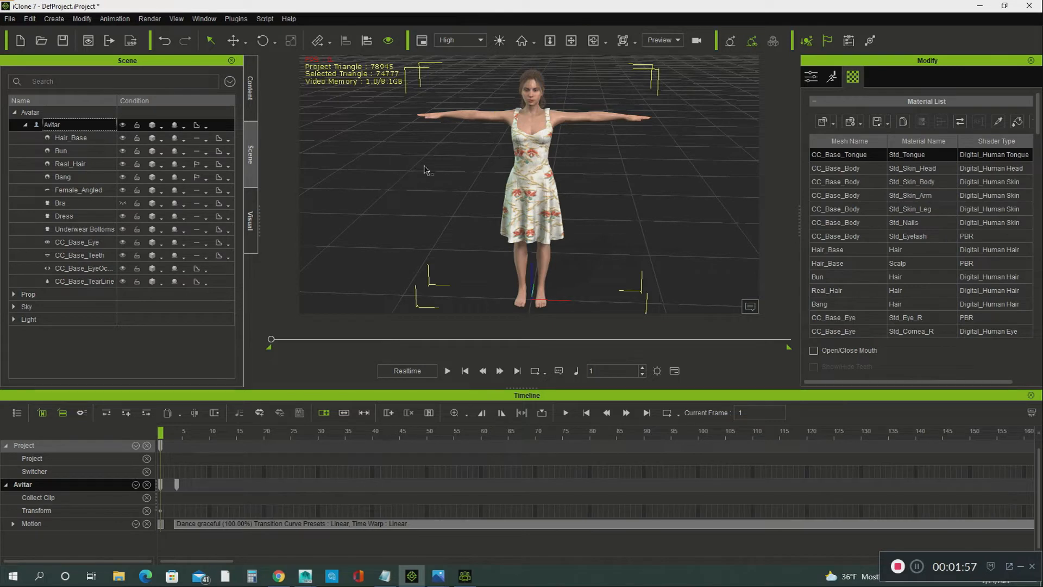
mouse_move(313, 124)
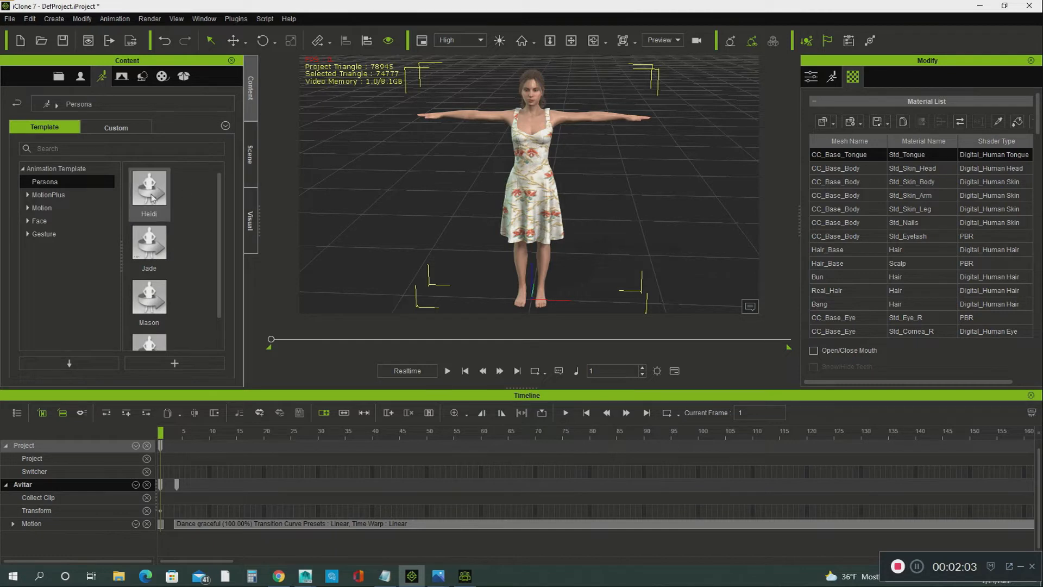
Pick the Heidi template under Animation Template > Persona and scroll the presets.
left_click(149, 300)
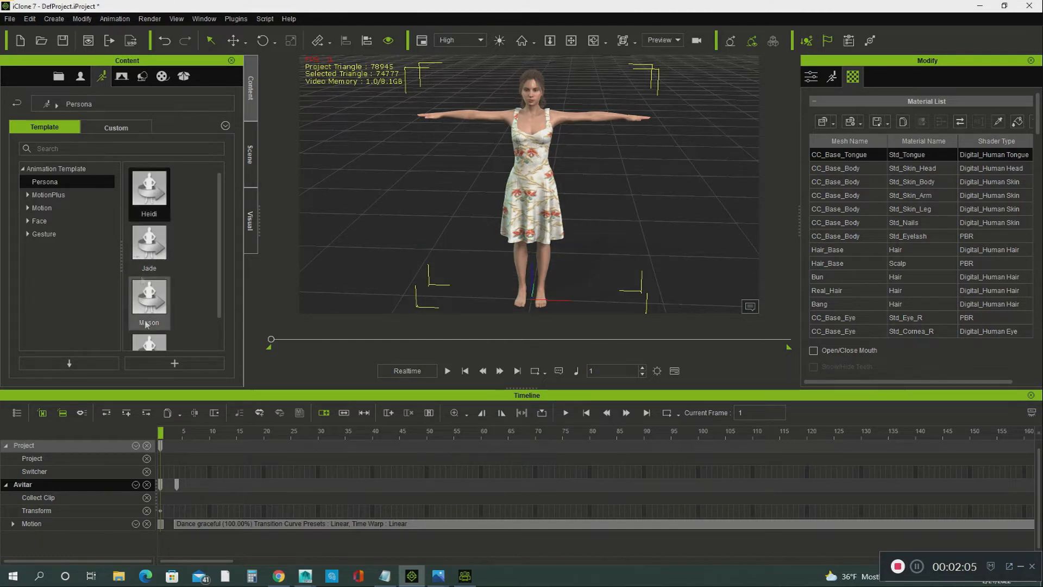
mouse_move(152, 186)
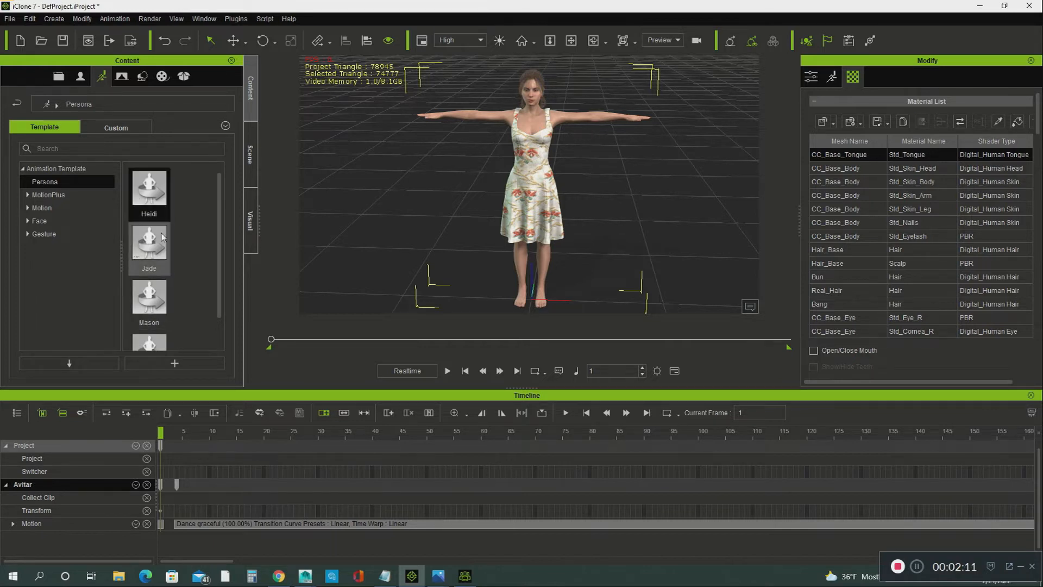
scroll("down", 3)
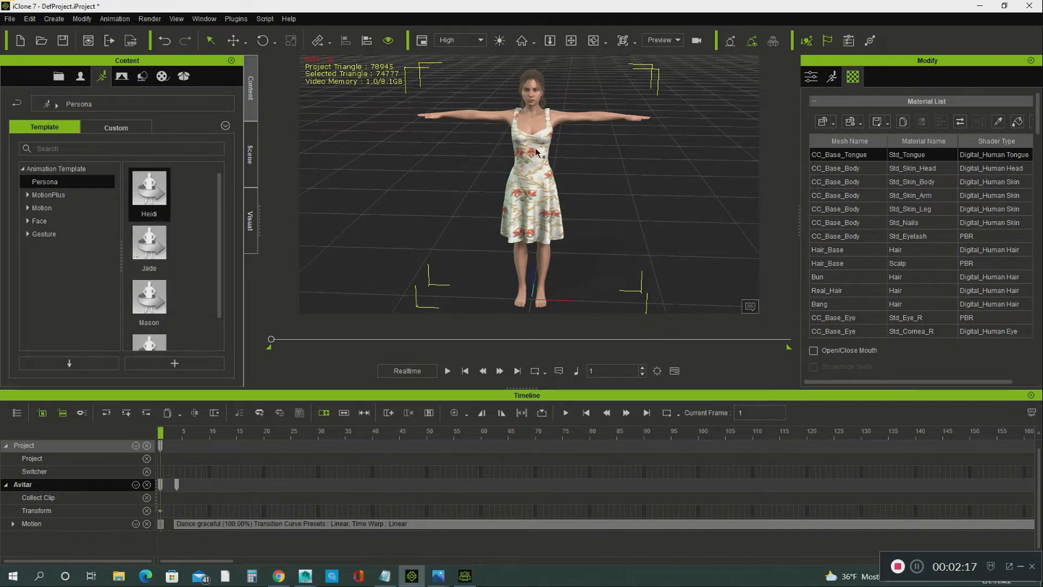
mouse_move(505, 246)
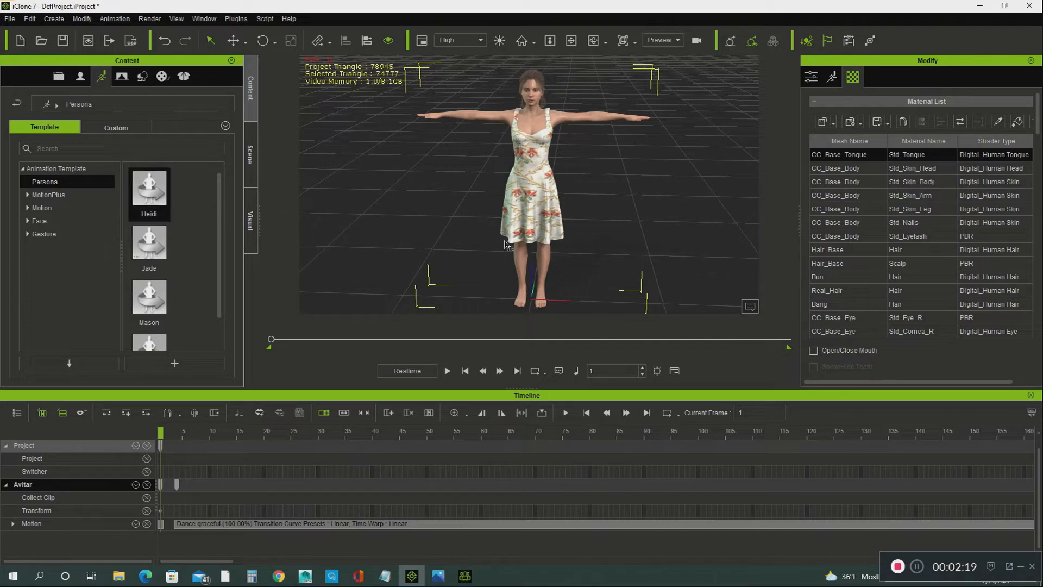
mouse_move(366, 197)
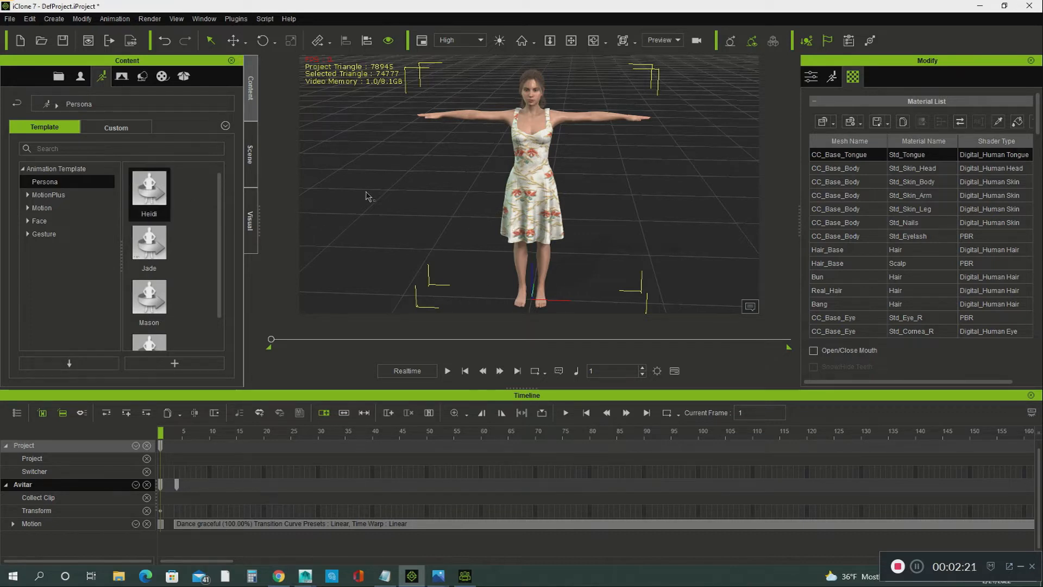
mouse_move(456, 180)
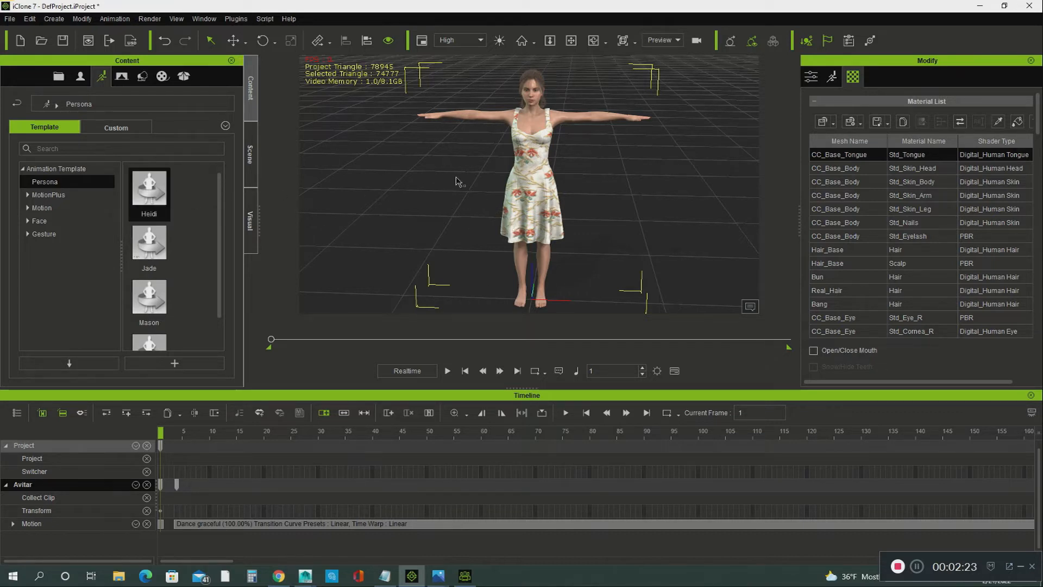
mouse_move(528, 148)
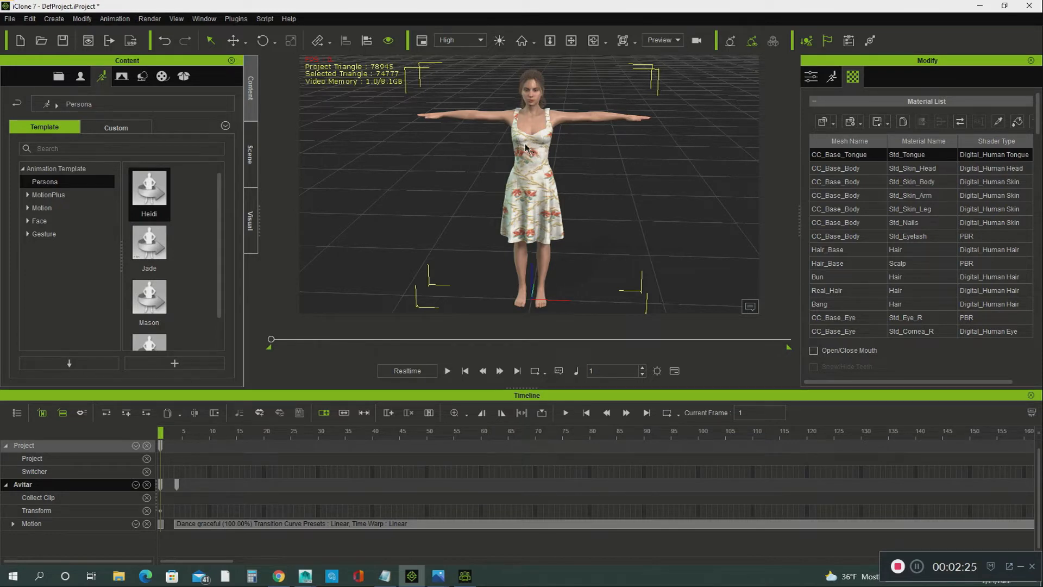
right_click(527, 149)
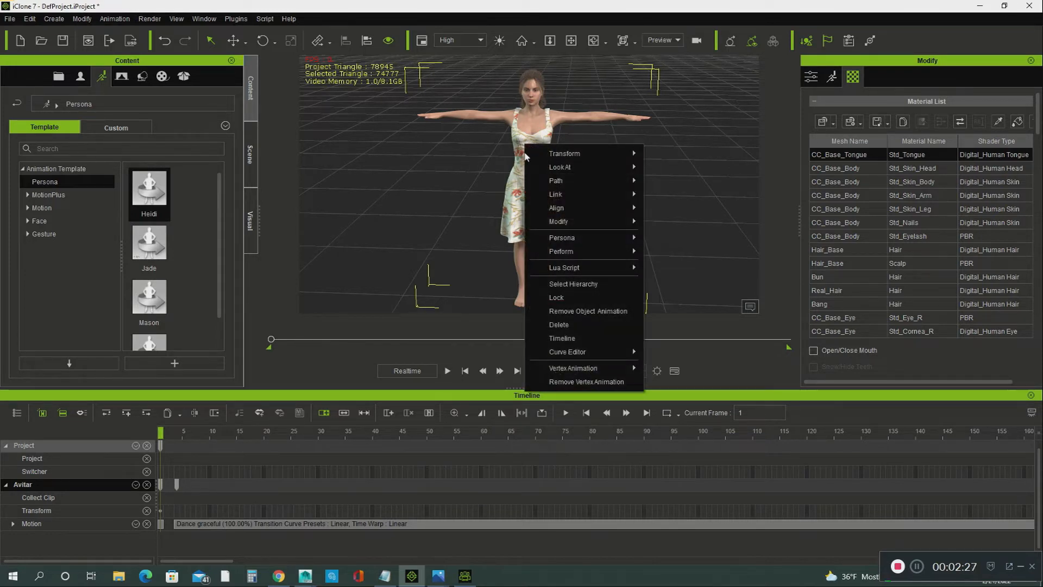
mouse_move(555, 194)
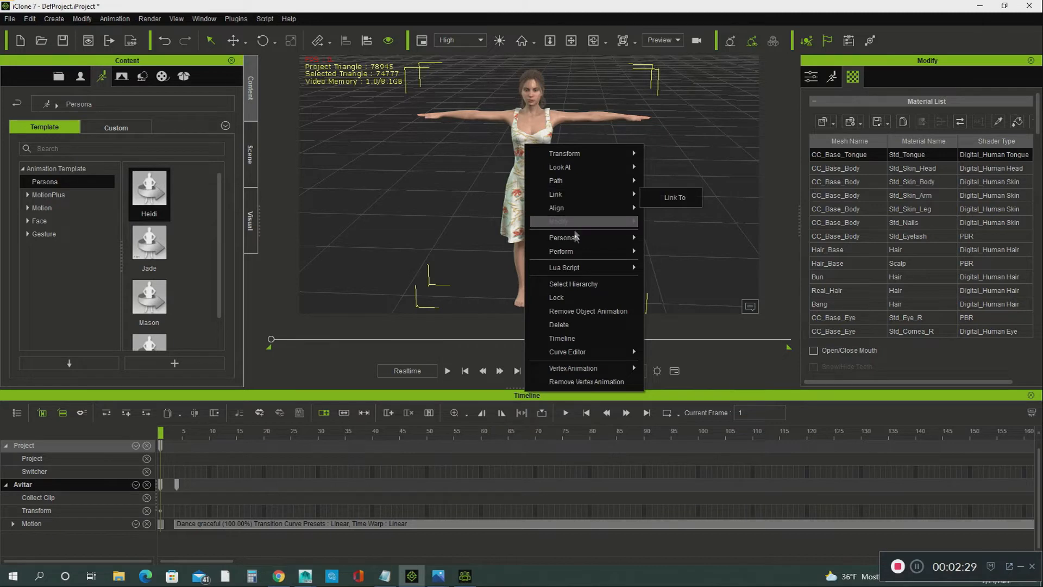
mouse_move(583, 251)
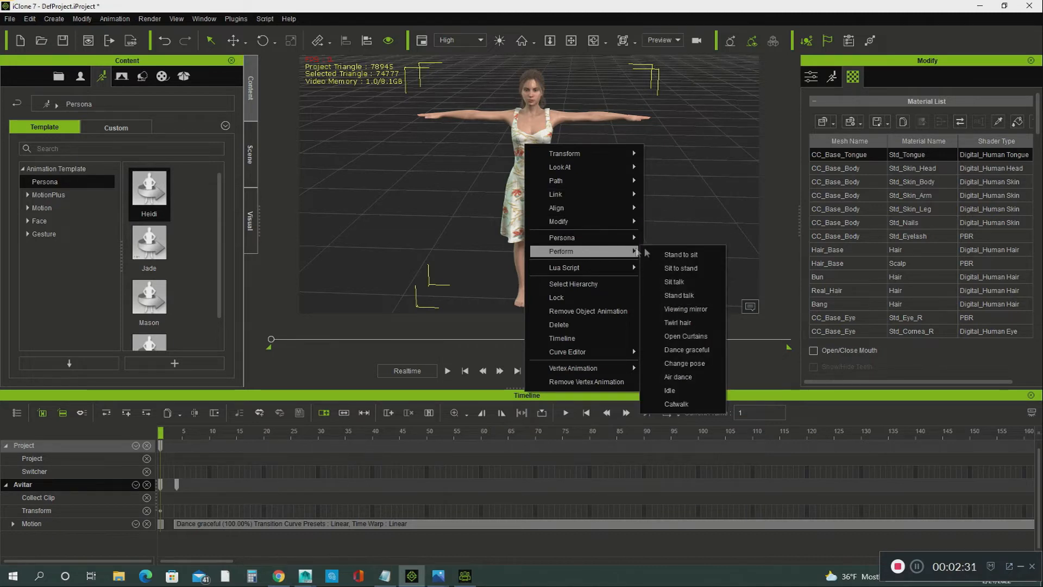
mouse_move(685, 336)
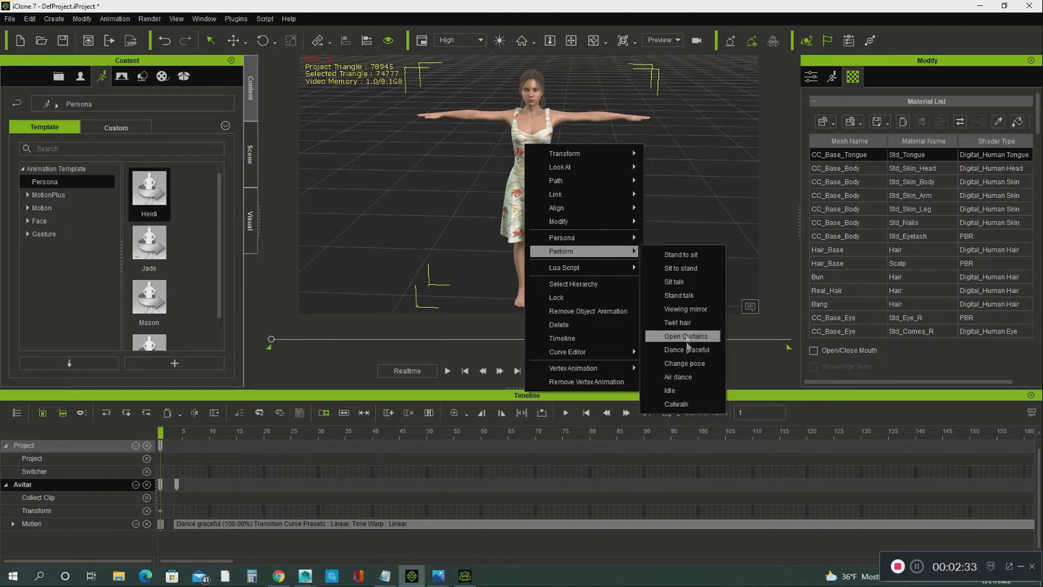
mouse_move(682, 349)
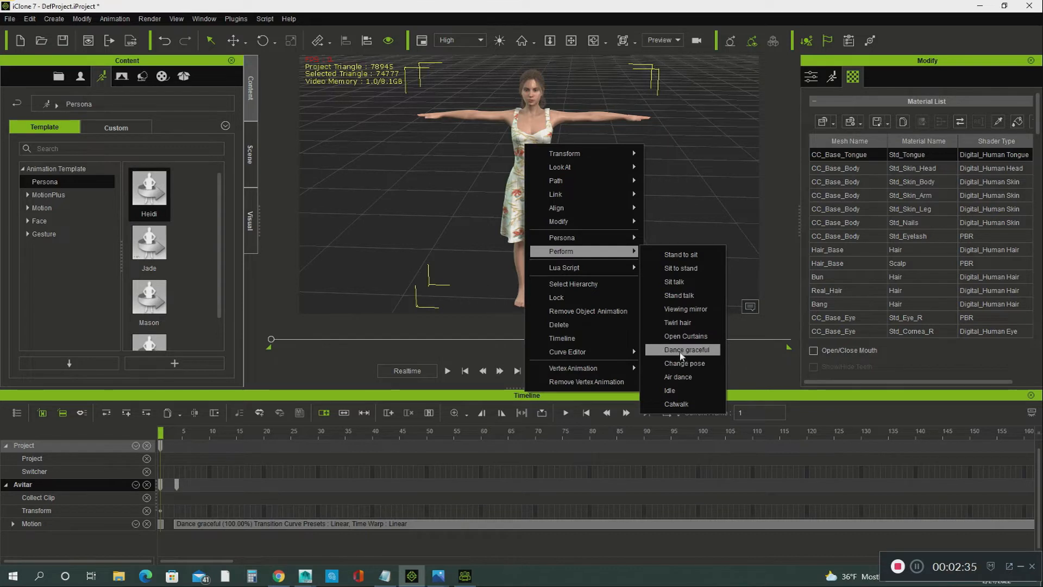
mouse_move(694, 357)
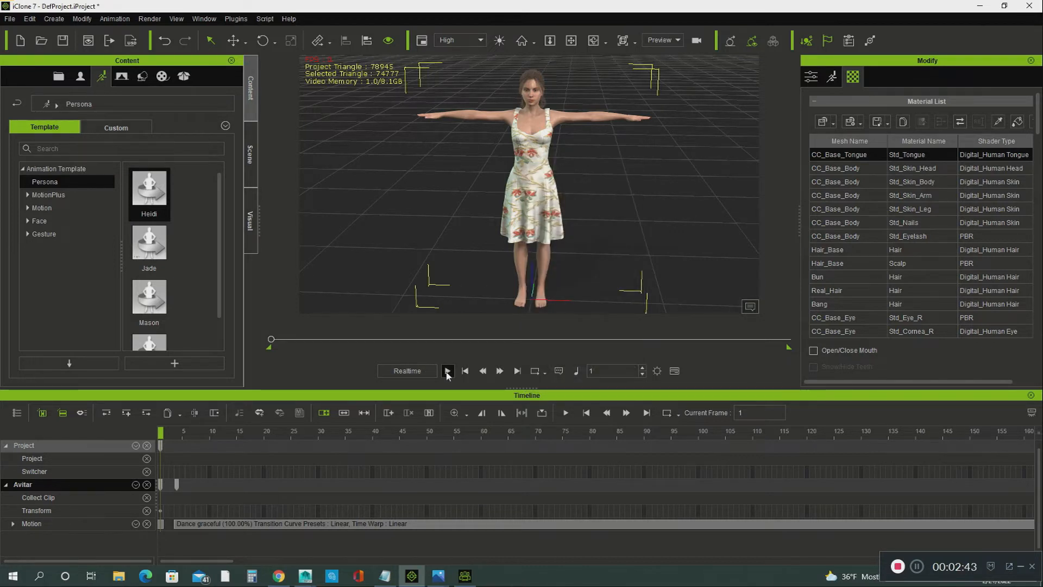
left_click(448, 371)
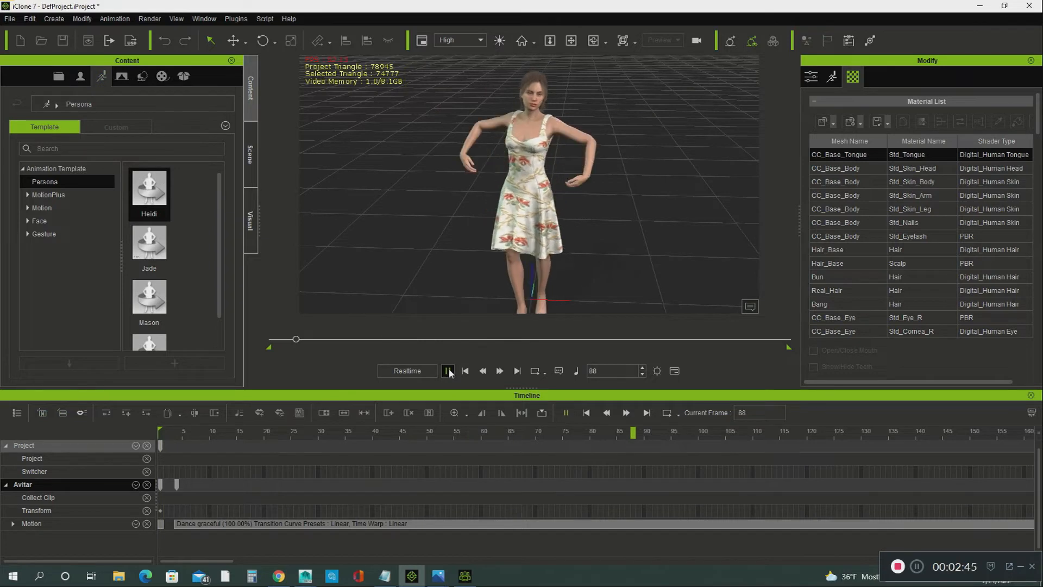
left_click(449, 370)
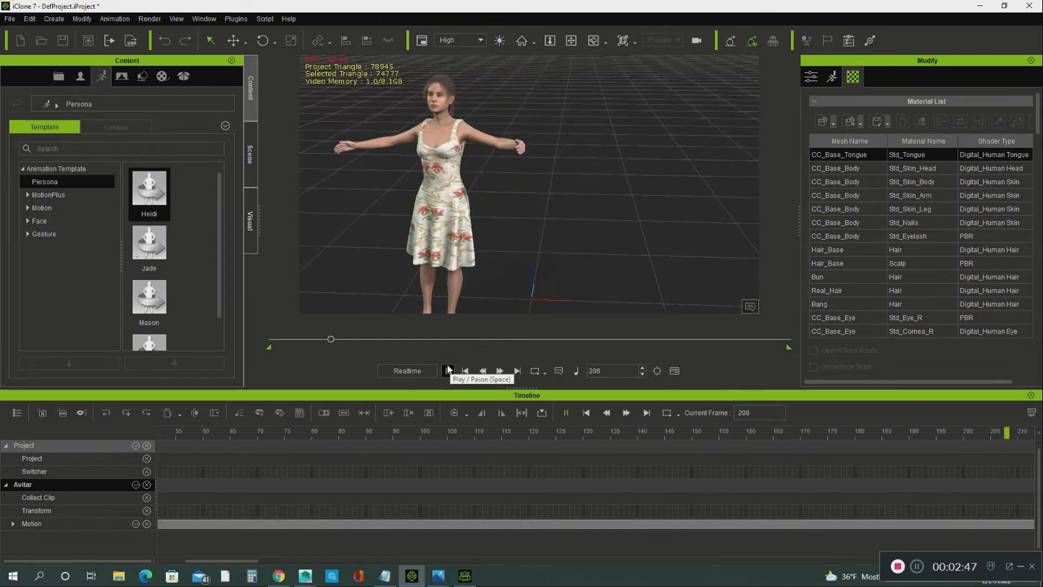
left_click(447, 371)
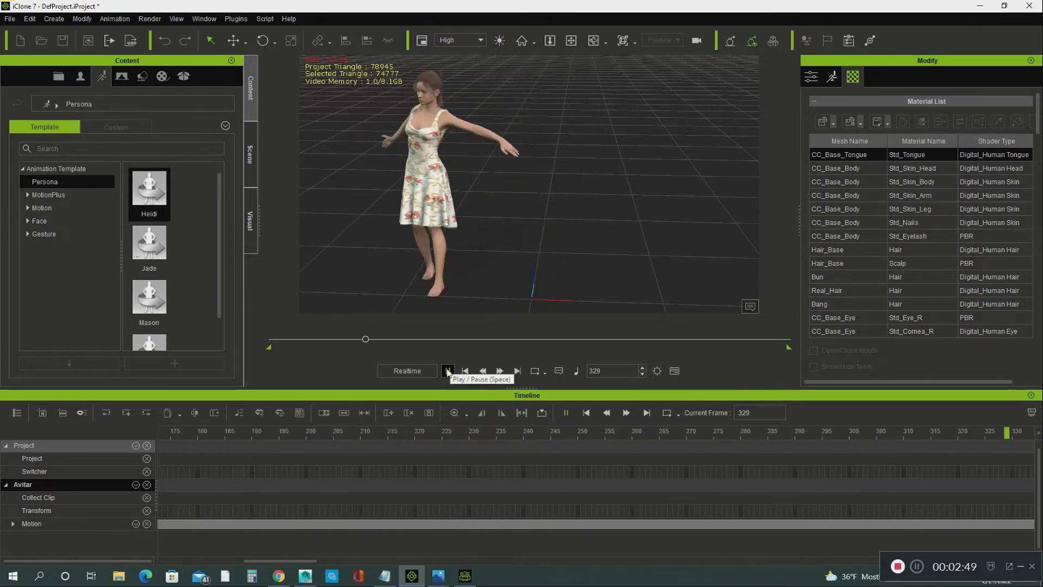
left_click(447, 371)
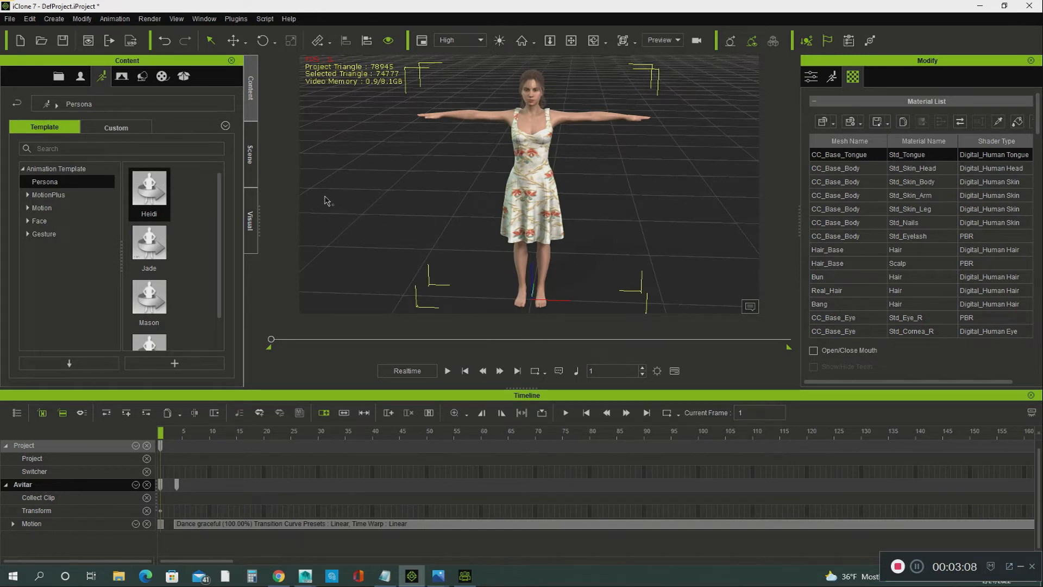
Select the avatar's Dress in the Scene tree and show its Physics tab in Modify.
left_click(250, 156)
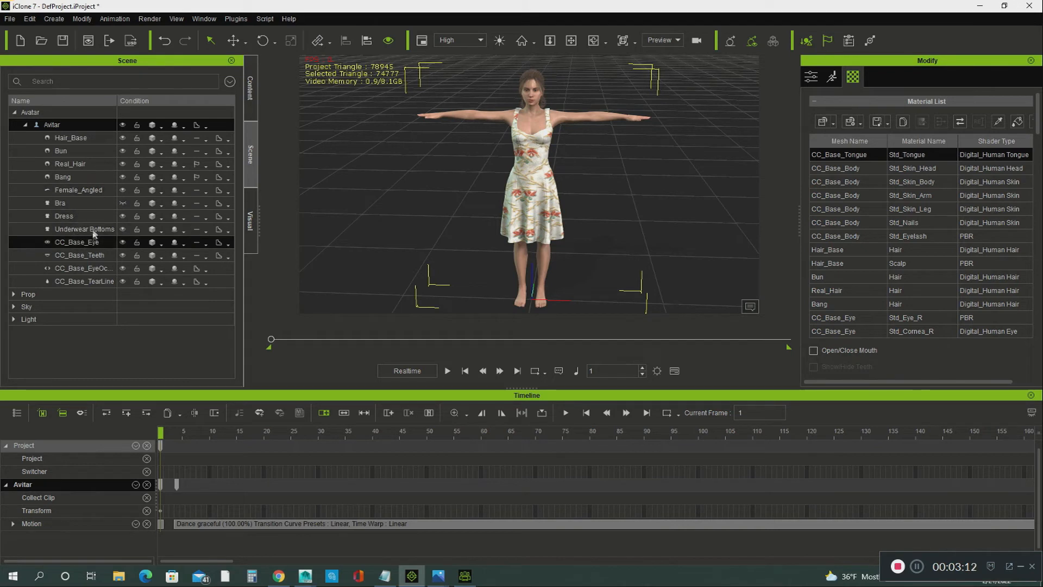
left_click(64, 215)
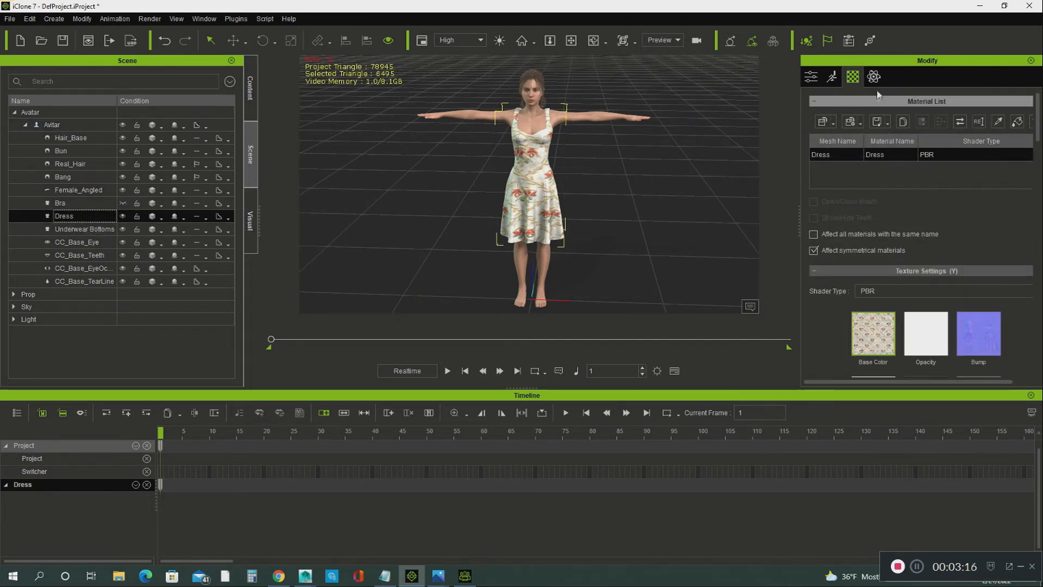
mouse_move(874, 76)
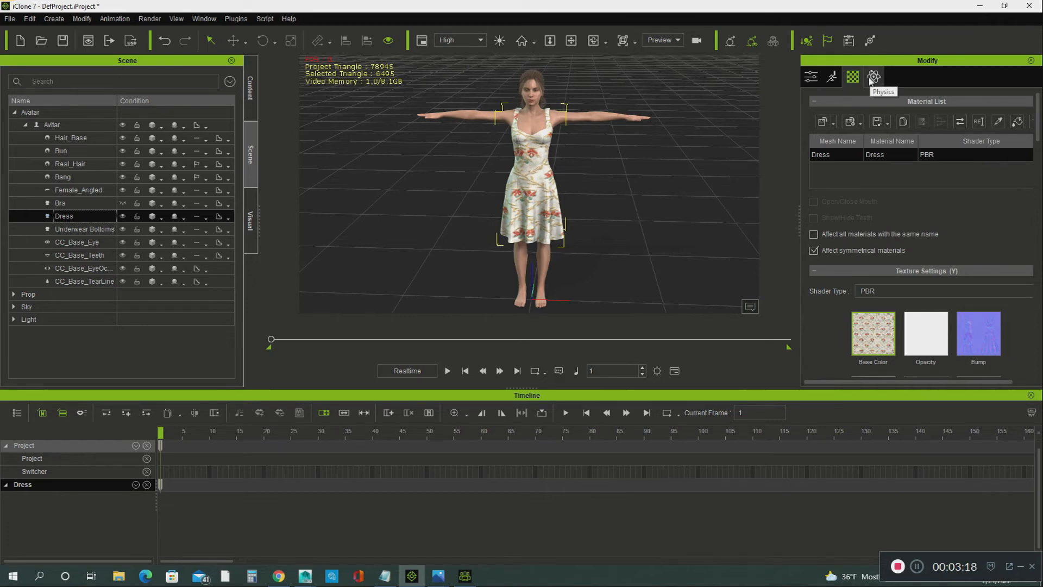
left_click(874, 76)
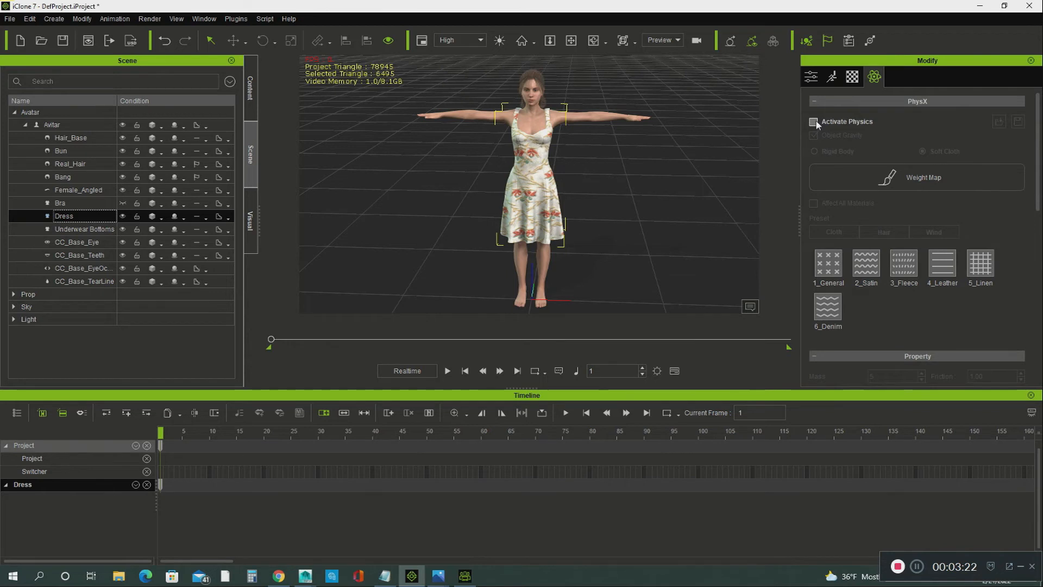
Activate PhysX on the Dress, then play the dance and pause at frame 1613.
left_click(814, 121)
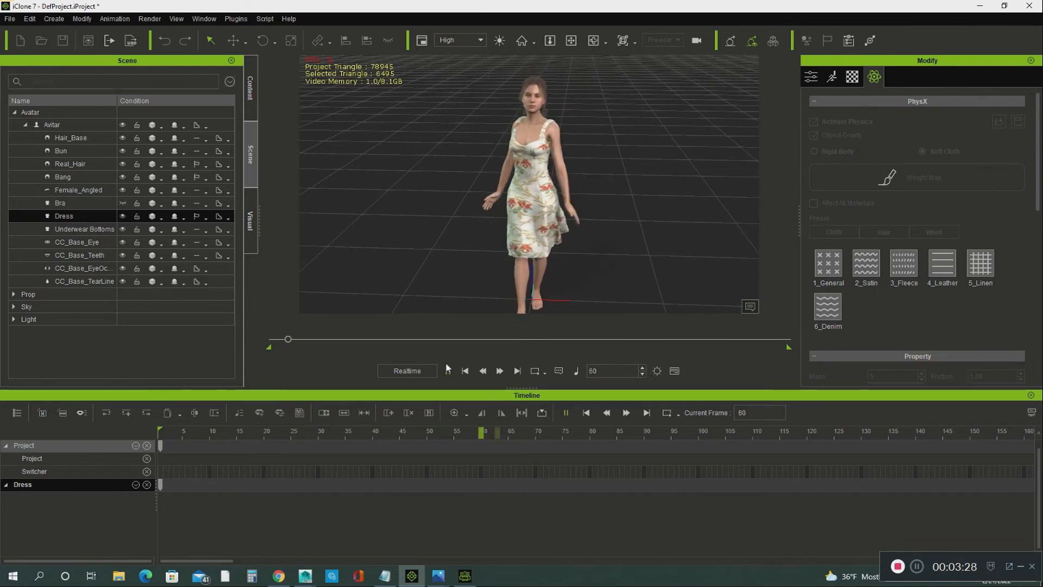
left_click(447, 371)
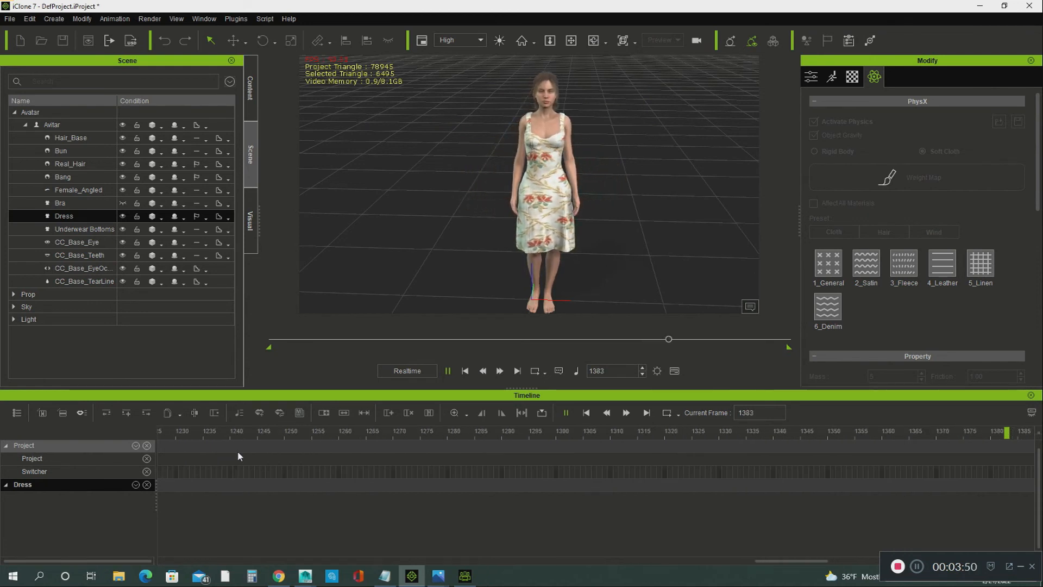
left_click(500, 371)
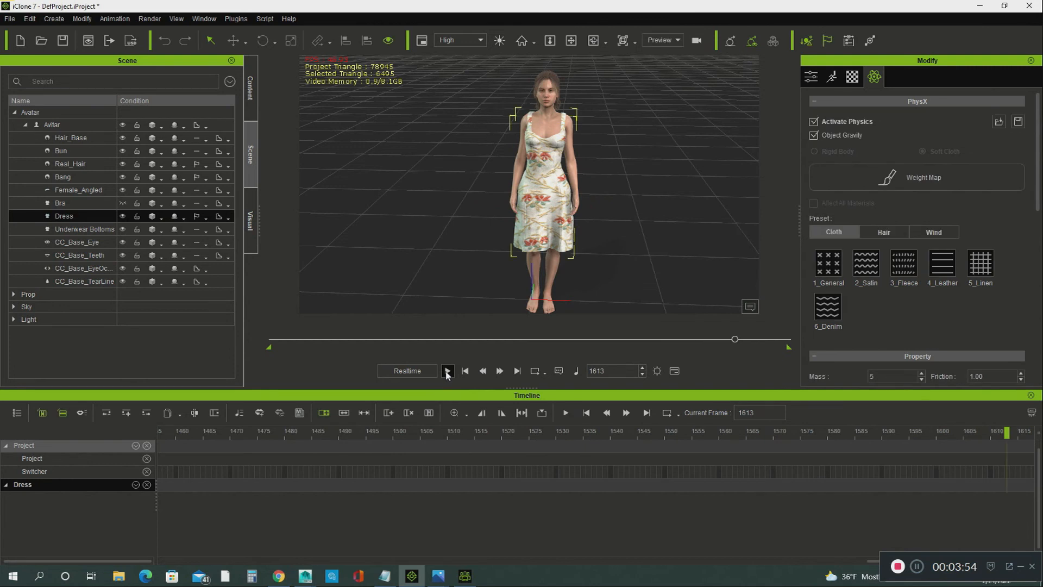
Stop playback so the timeline returns to frame 1 with the avatar in T-pose.
left_click(465, 372)
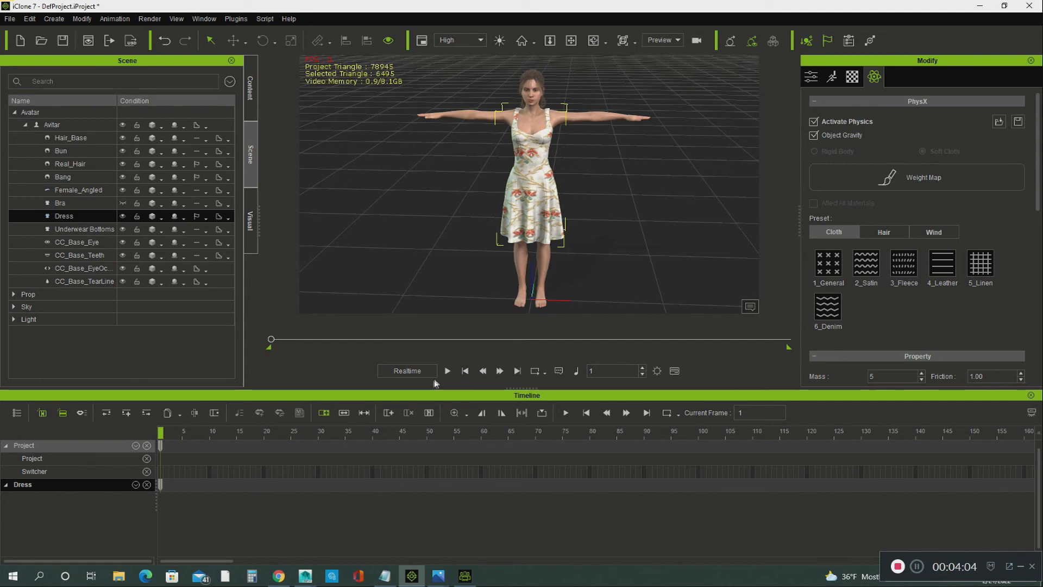
mouse_move(430, 386)
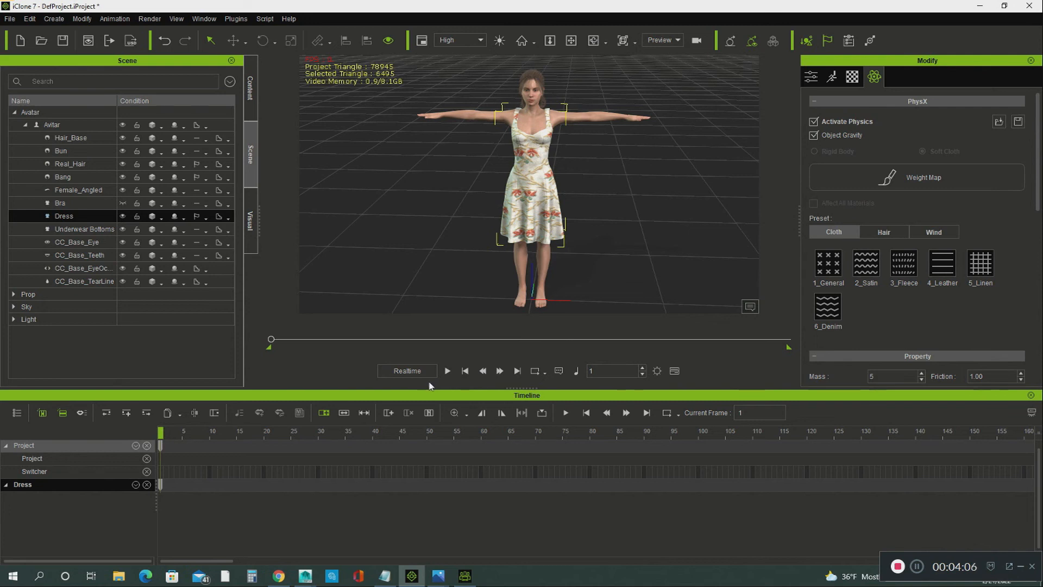
mouse_move(417, 390)
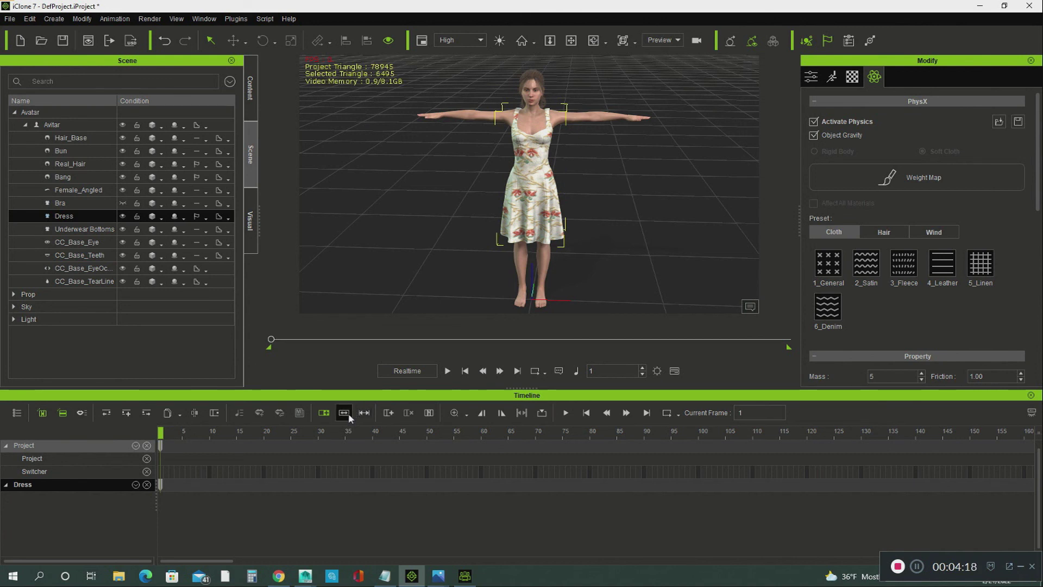
mouse_move(344, 420)
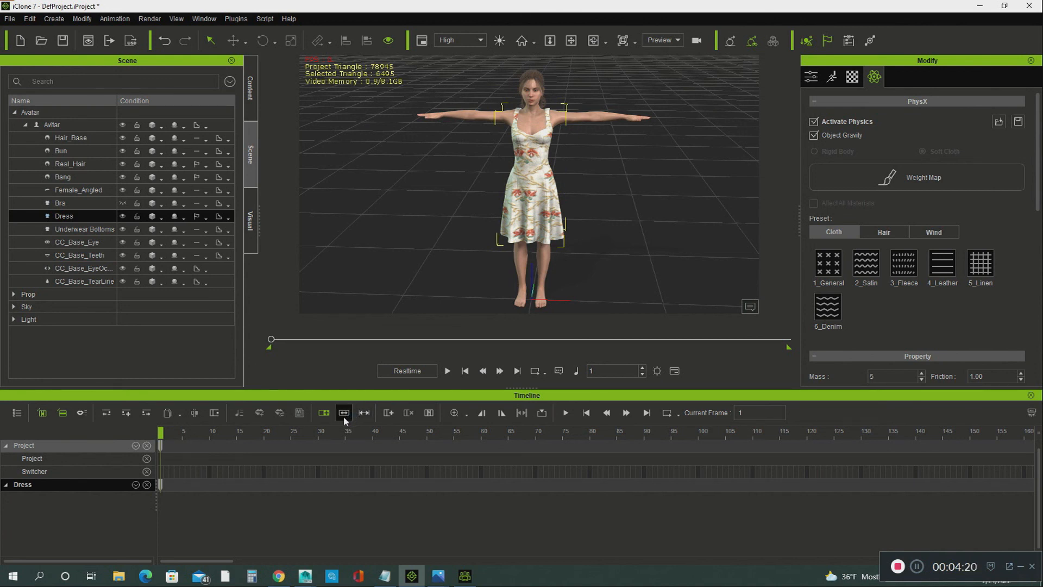